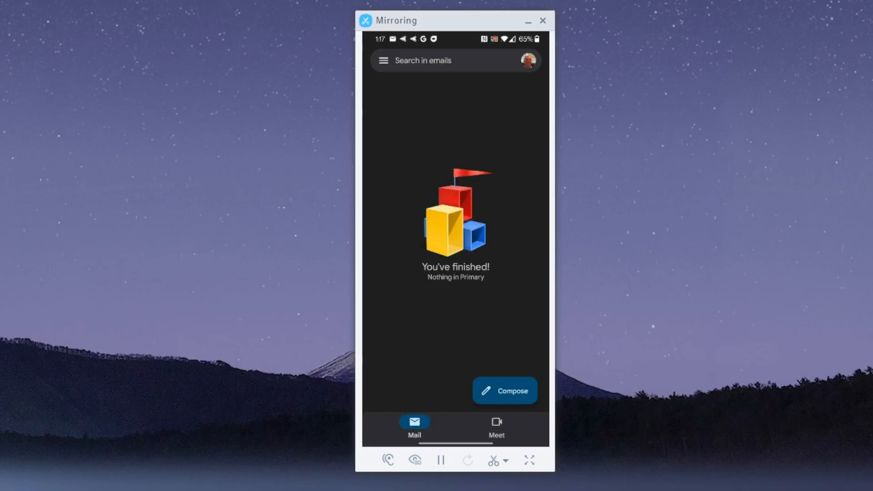
# - From the account switcher, begin adding another email account to Gmail
pyautogui.click(528, 60)
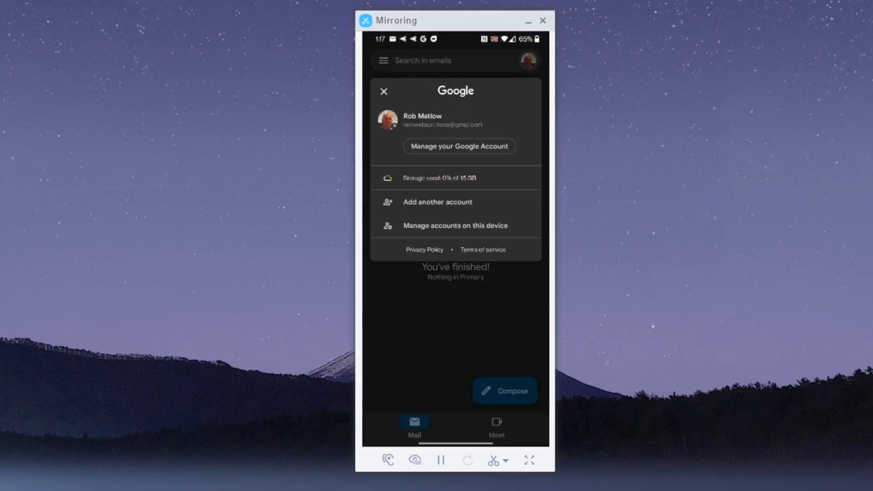
pyautogui.click(437, 202)
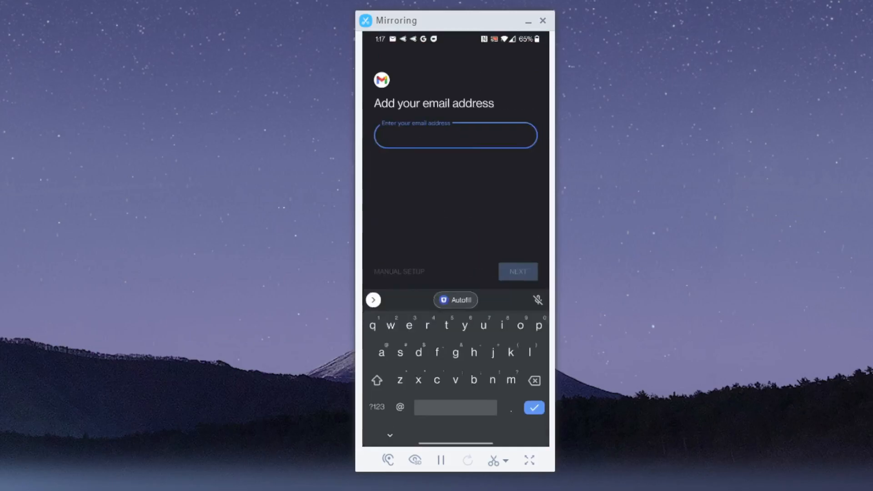
pyautogui.write('test')
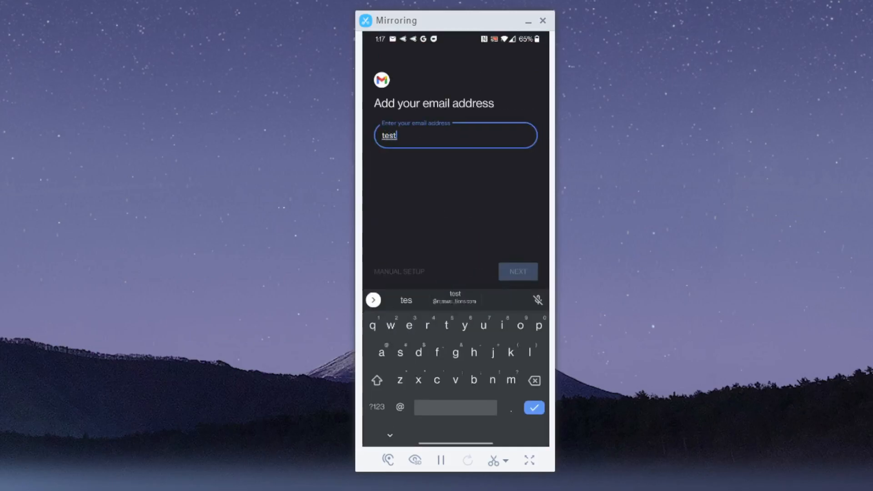
pyautogui.click(400, 408)
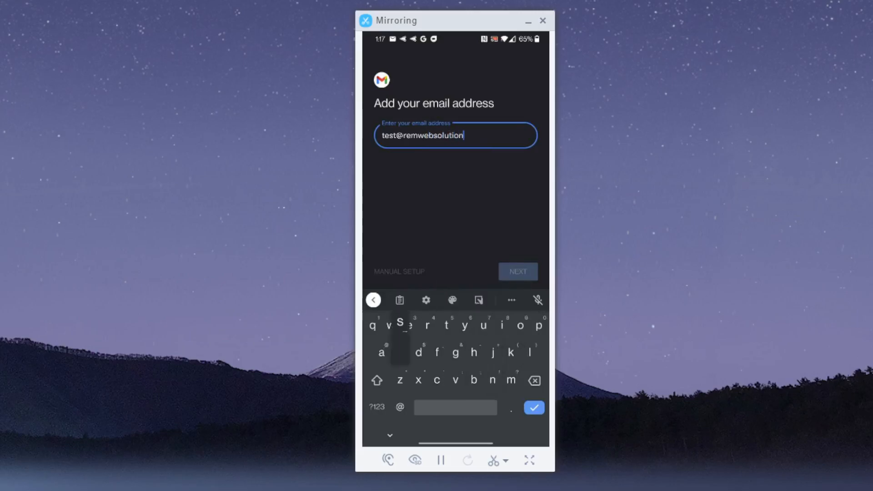
pyautogui.write('s.com')
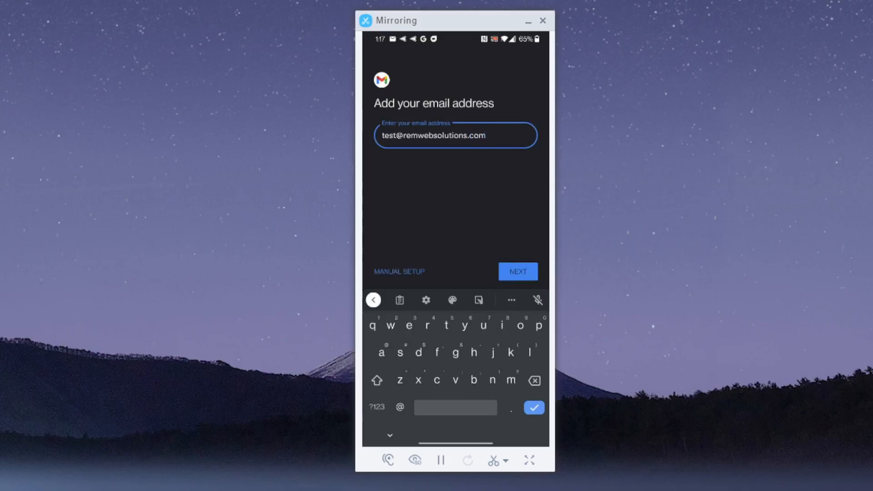
pyautogui.click(518, 272)
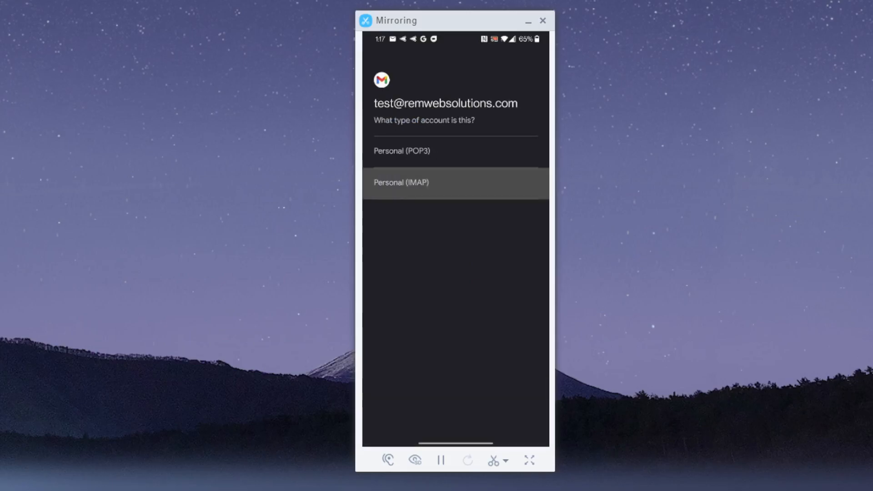
# - Choose Personal (IMAP) and supply the account password, reaching incoming server settings
pyautogui.click(456, 182)
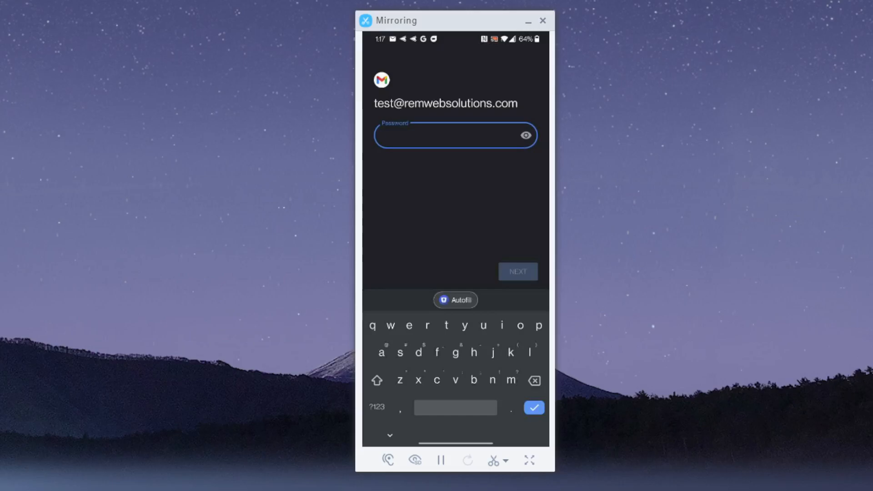
pyautogui.write('password')
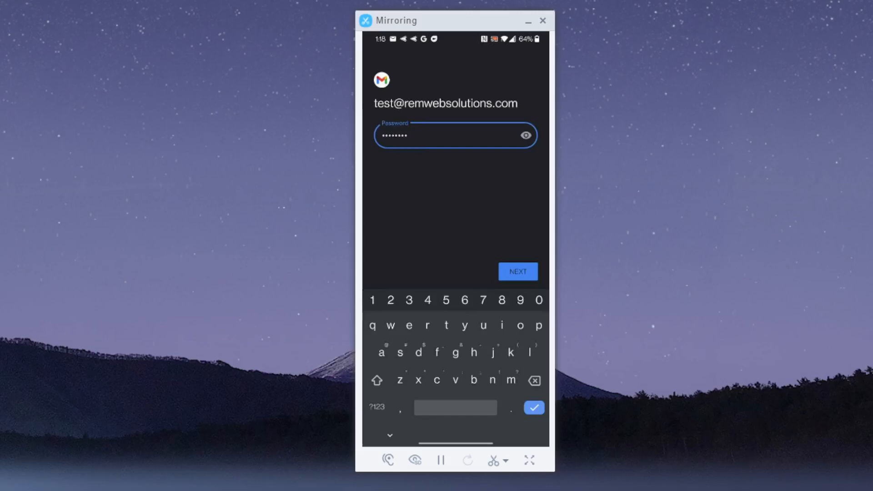
pyautogui.click(516, 272)
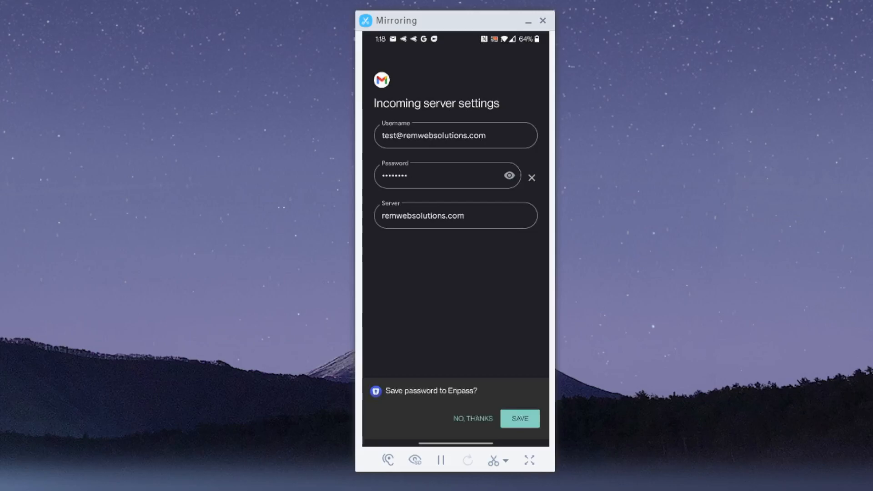
# - Dismiss the Enpass save prompt and accept mail.remwebsolutions.com as the incoming server
pyautogui.click(455, 215)
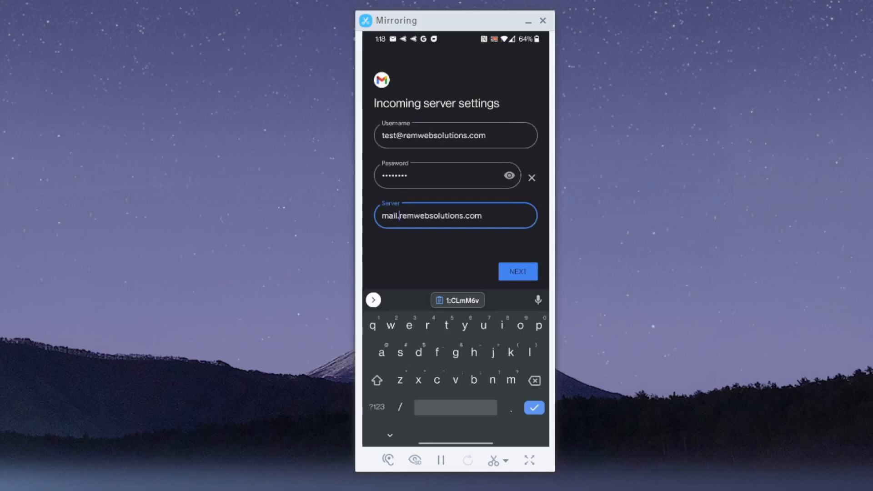
pyautogui.click(516, 271)
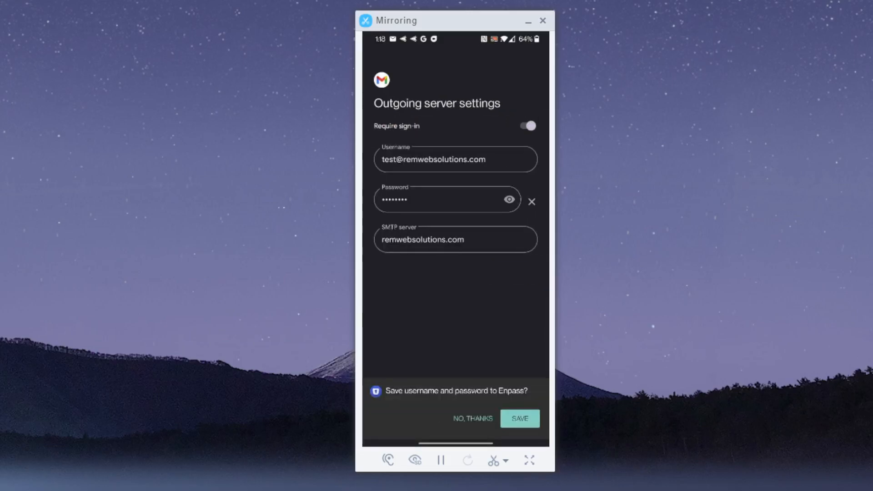
# - Dismiss the Enpass prompt and accept mail.remwebsolutions.com as the outgoing SMTP server
pyautogui.click(453, 239)
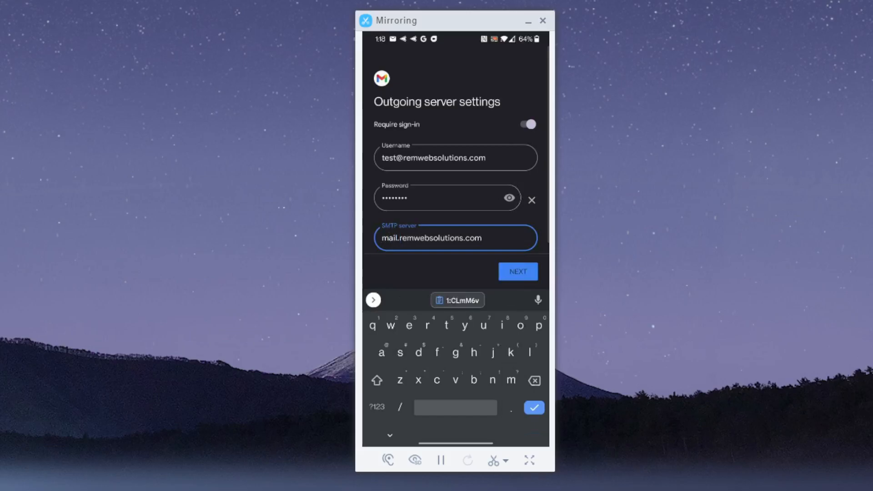
pyautogui.click(516, 272)
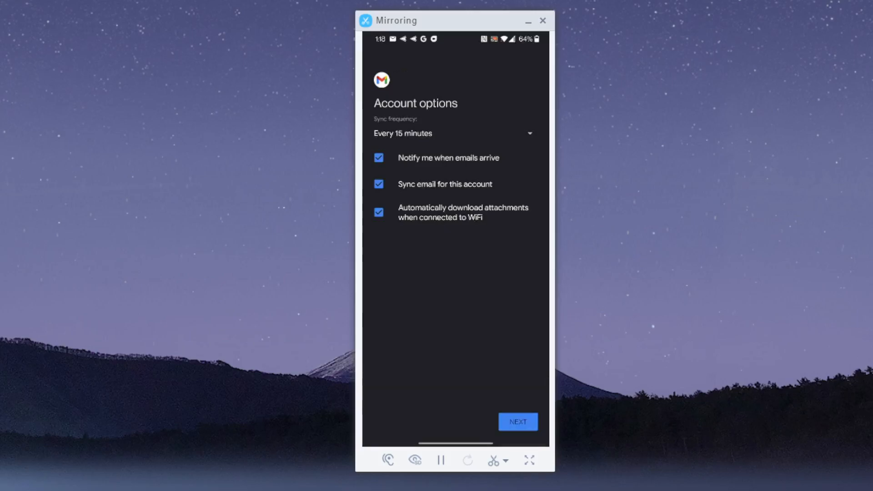
# - Keep the default sync and notification options and the account name, landing in the new inbox
pyautogui.click(517, 422)
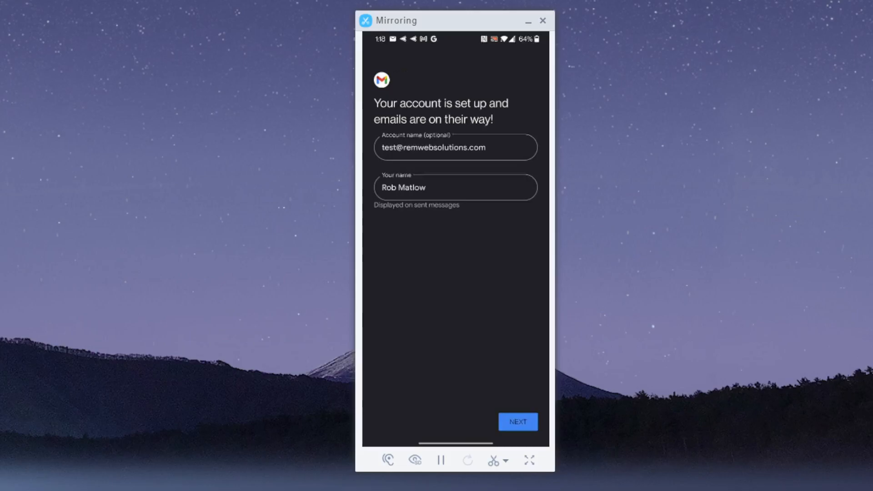
pyautogui.click(517, 421)
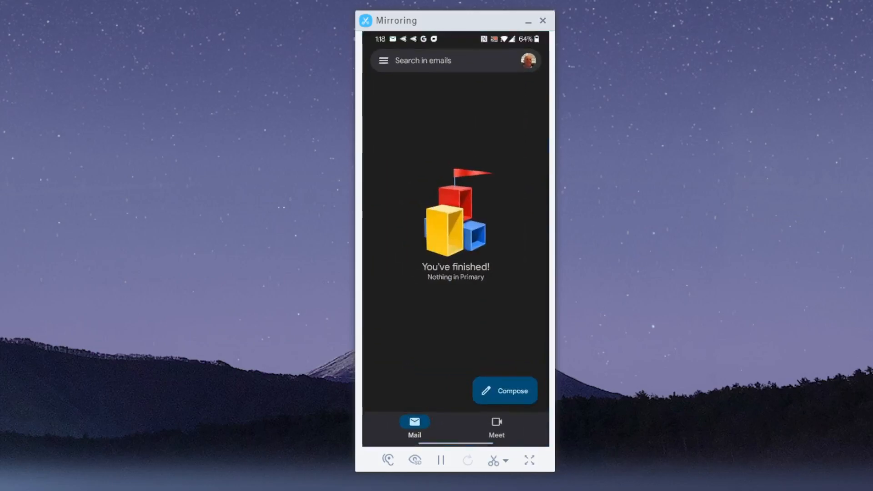